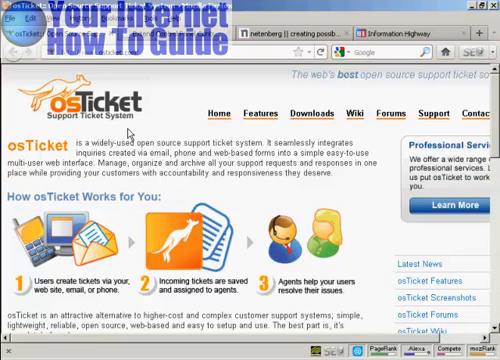
mouse_move(118, 67)
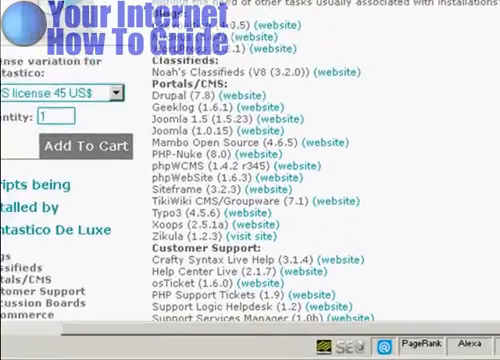
Find osTicket in Extend Control Panel and open its installation page.
scroll(down, 3)
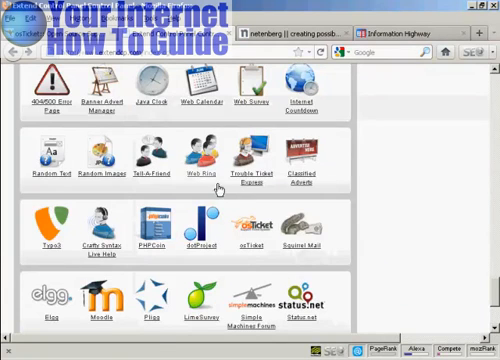
mouse_move(257, 239)
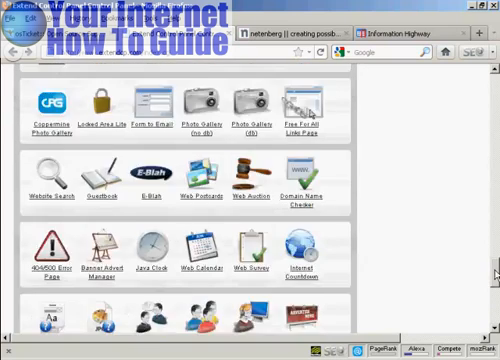
scroll(down, 3)
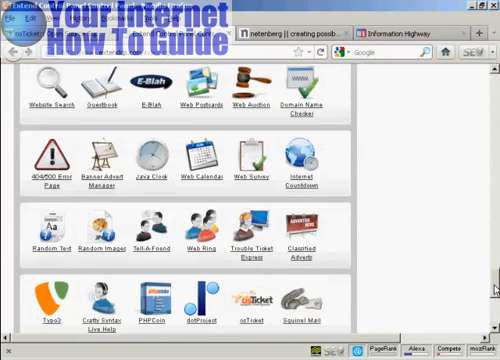
scroll(down, 3)
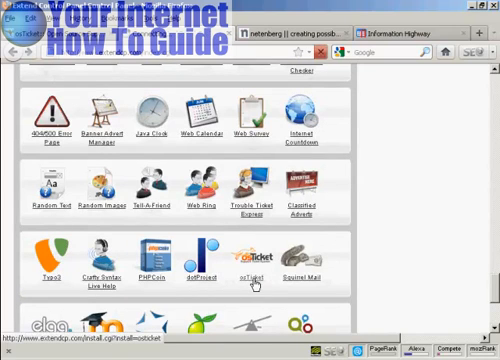
click(248, 257)
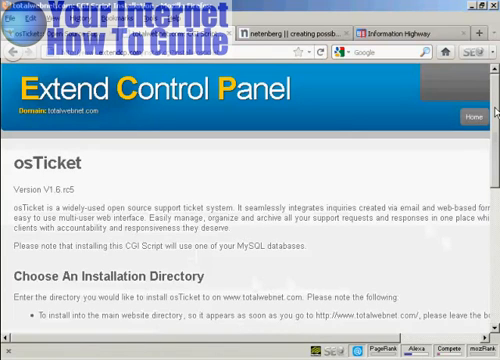
Install osTicket into the blog/helpdesk directory.
scroll(down, 3)
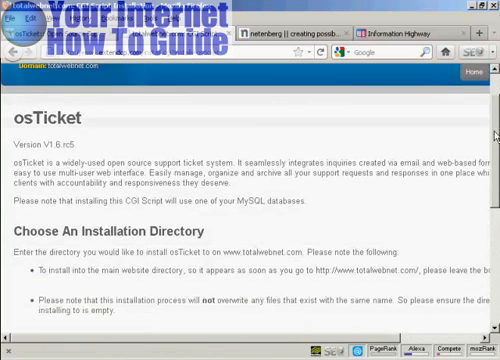
scroll(down, 3)
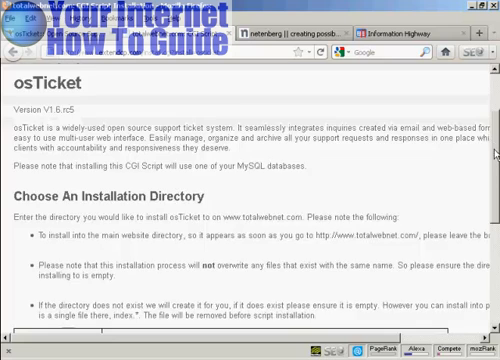
scroll(down, 3)
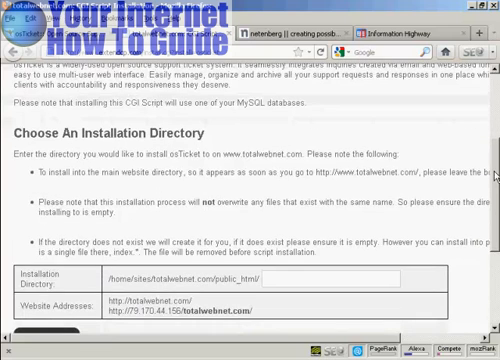
scroll(down, 3)
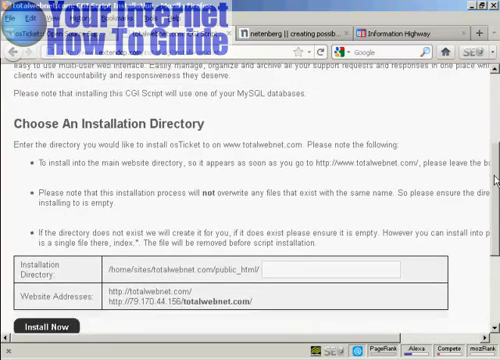
scroll(down, 3)
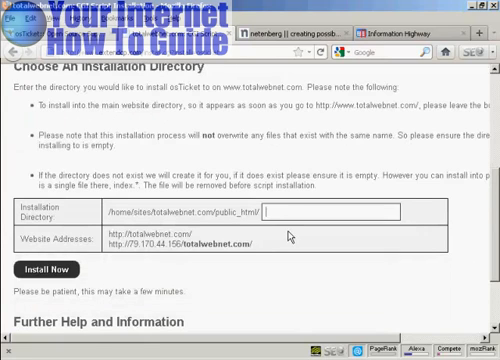
text(blog/)
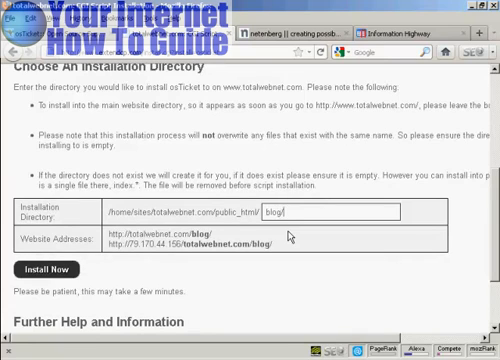
text(helpdesk)
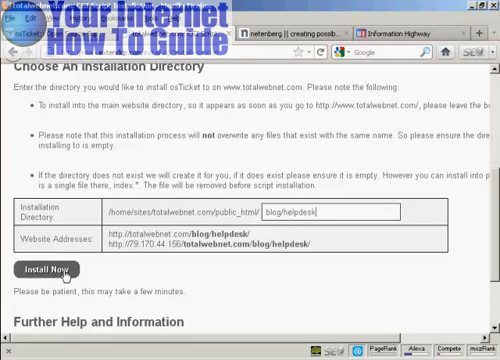
click(44, 269)
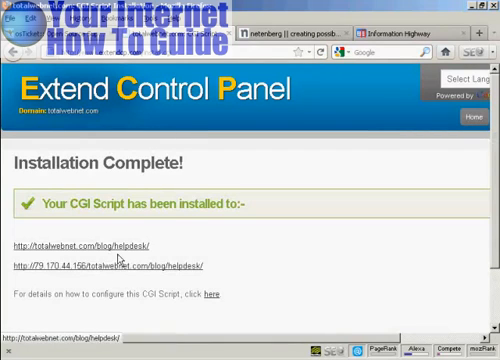
Open the installed osTicket's configuration details through the 'here' link and scroll through them.
scroll(down, 3)
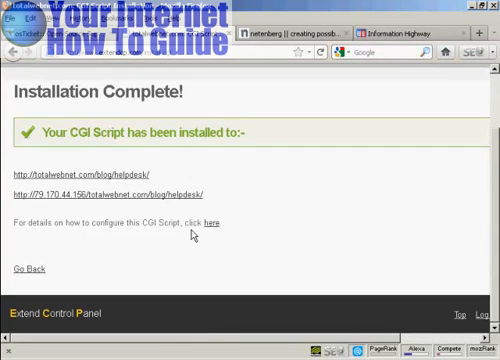
mouse_move(217, 224)
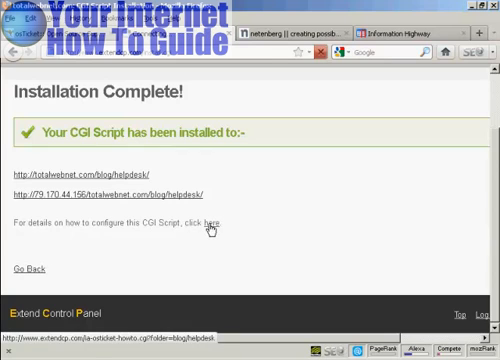
click(221, 224)
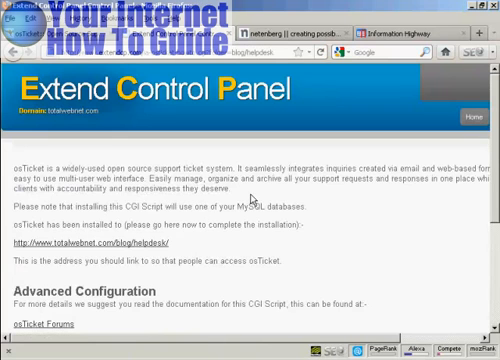
scroll(down, 3)
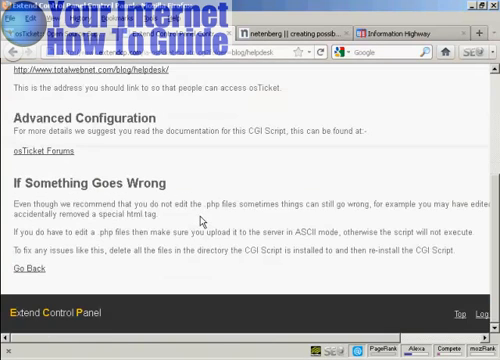
mouse_move(48, 157)
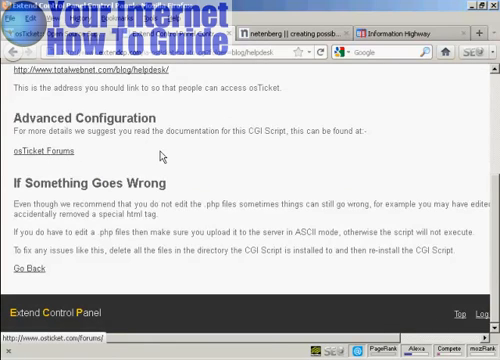
scroll(up, 3)
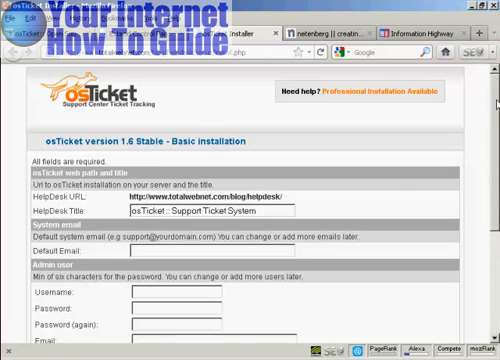
scroll(down, 3)
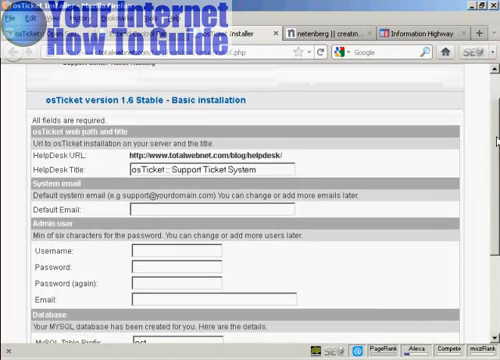
scroll(down, 3)
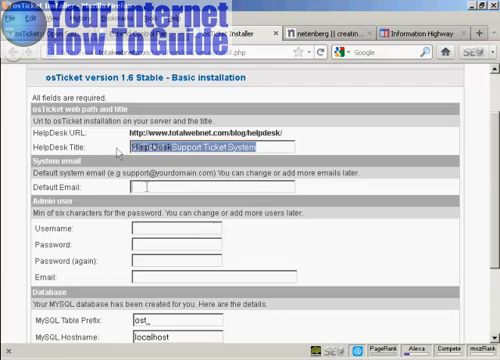
text(Help Desk)
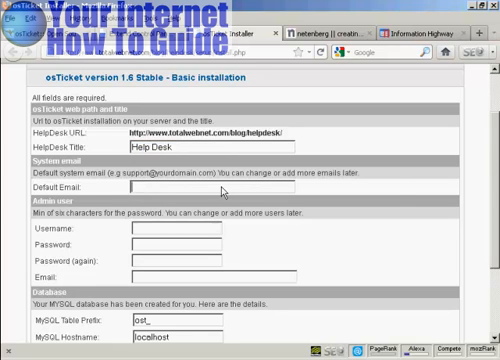
scroll(down, 3)
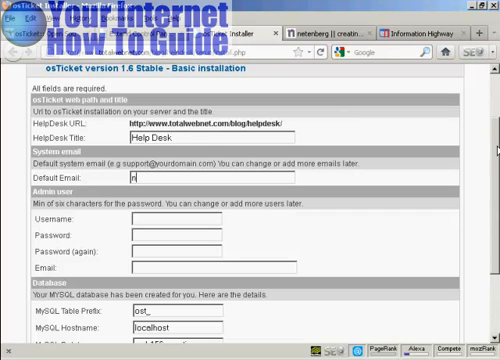
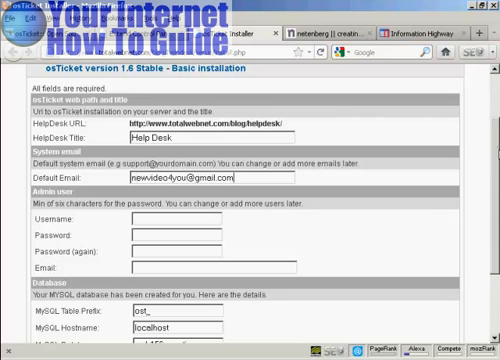
scroll(down, 3)
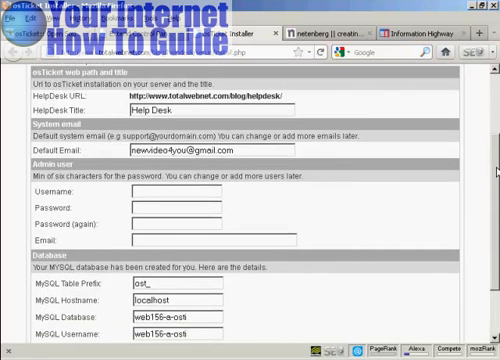
scroll(down, 3)
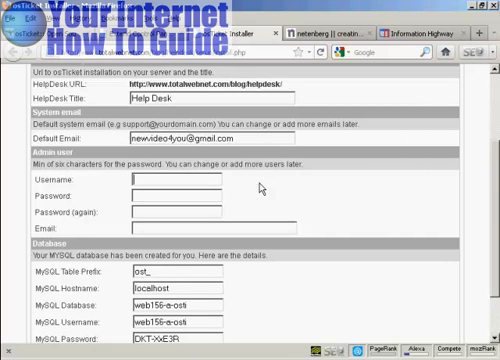
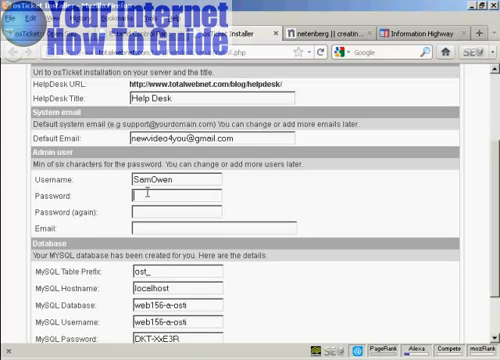
mouse_move(244, 189)
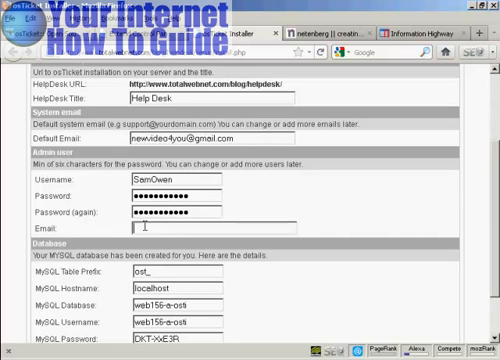
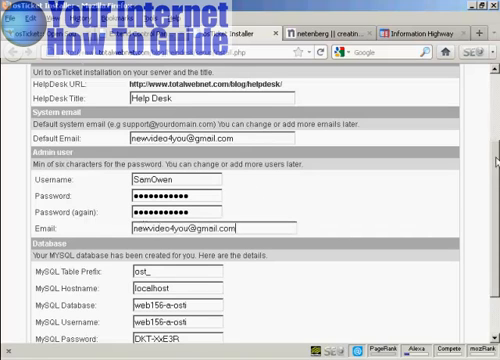
scroll(down, 3)
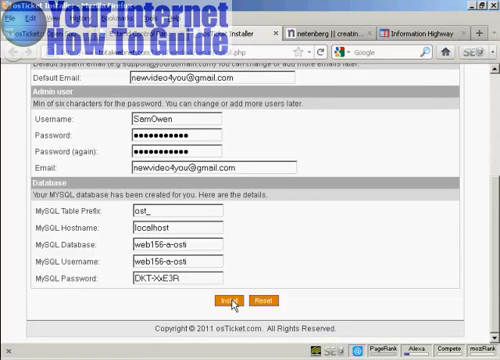
Submit the installation, replace the conflicting admin email, and install again.
click(227, 300)
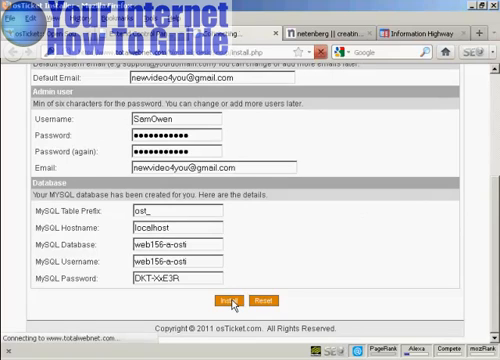
click(230, 300)
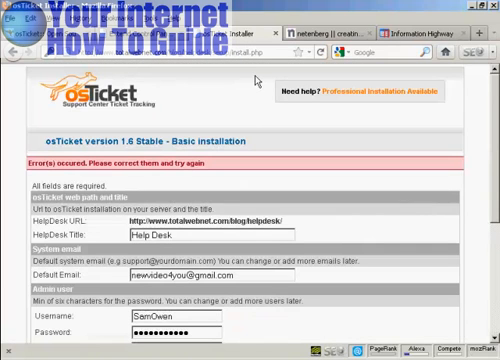
scroll(down, 3)
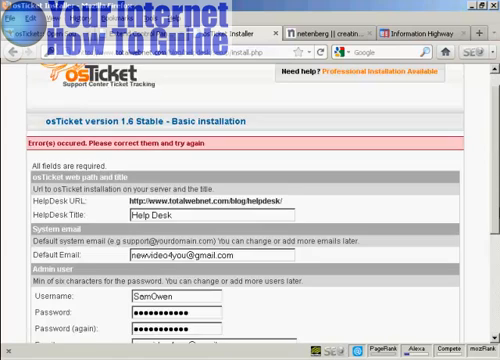
scroll(down, 3)
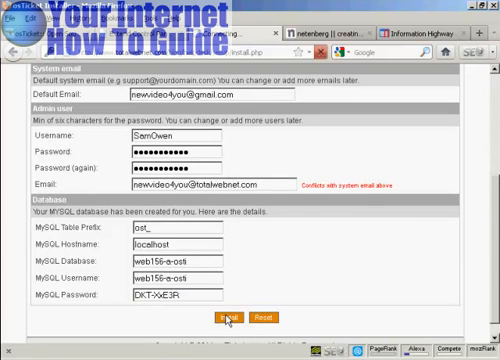
click(228, 319)
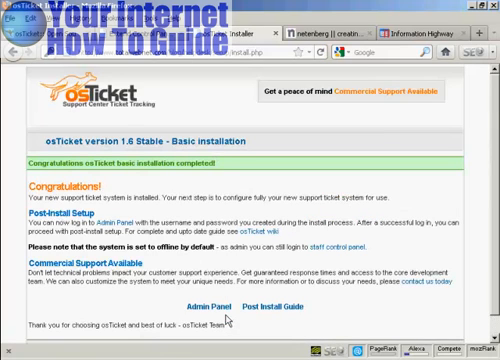
mouse_move(257, 78)
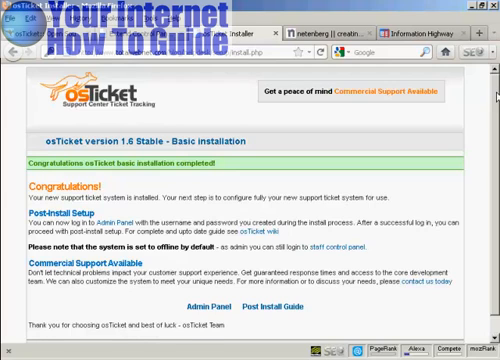
Follow the Admin Panel link from the Congratulations page to the staff login.
scroll(down, 3)
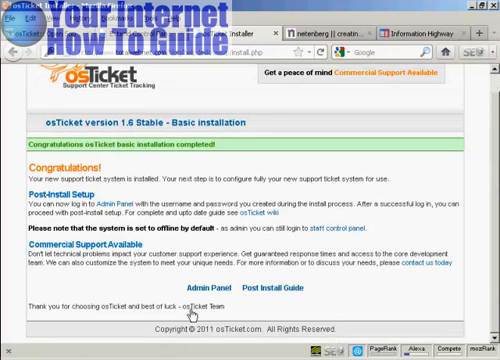
mouse_move(200, 289)
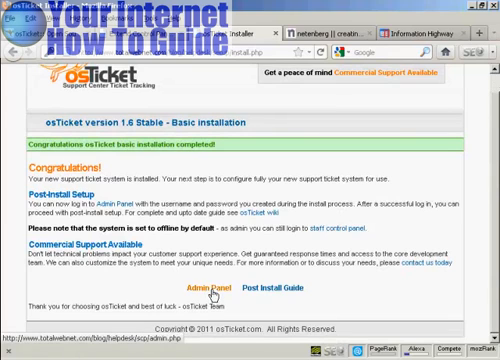
click(214, 288)
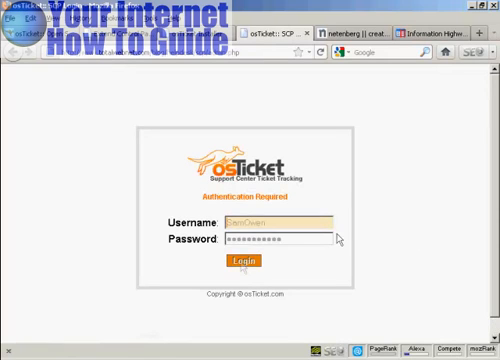
click(239, 260)
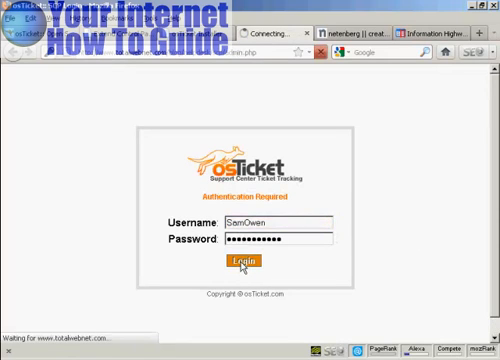
click(242, 262)
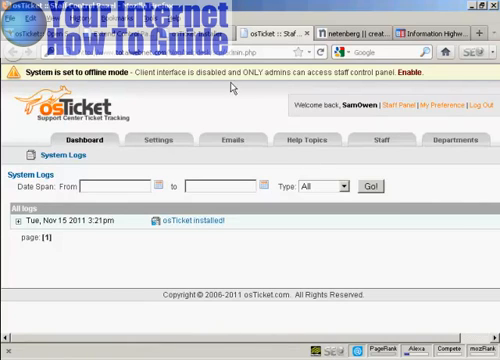
mouse_move(236, 90)
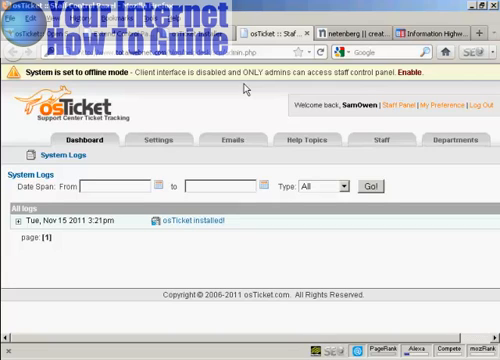
mouse_move(405, 87)
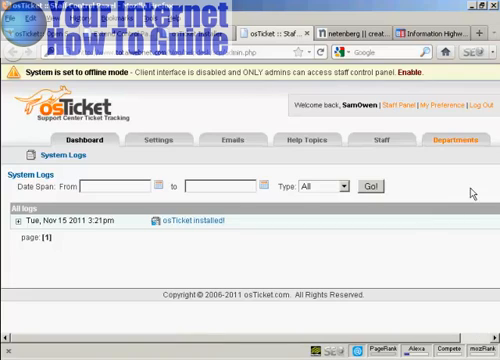
mouse_move(443, 186)
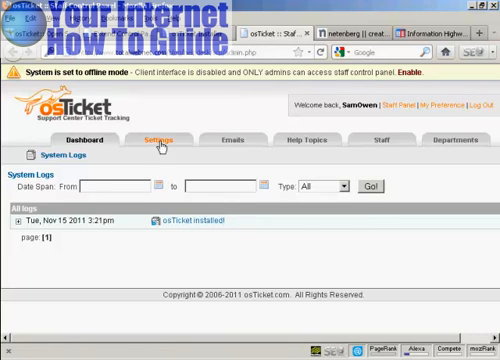
Set staff and client Excessive Logins to 3 attempts with a 5-minute timeout.
click(169, 140)
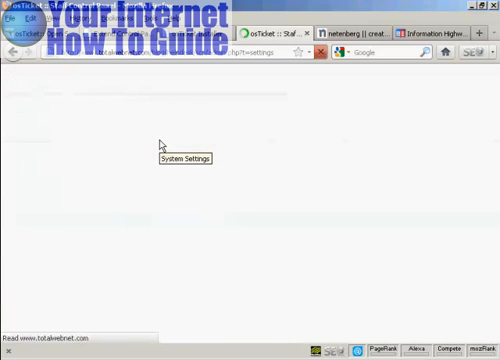
click(186, 158)
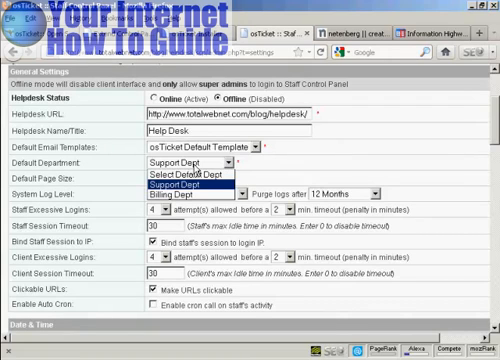
mouse_move(180, 186)
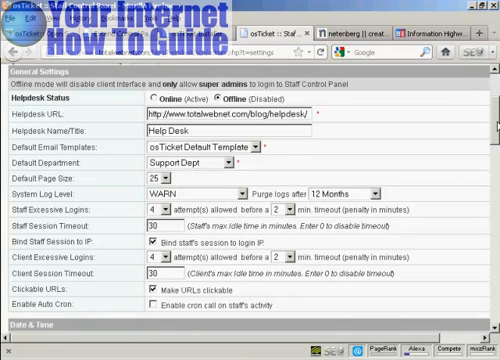
scroll(down, 3)
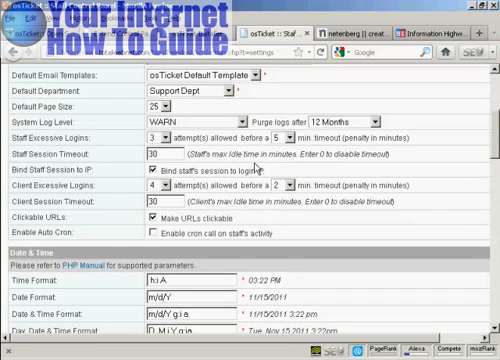
mouse_move(371, 166)
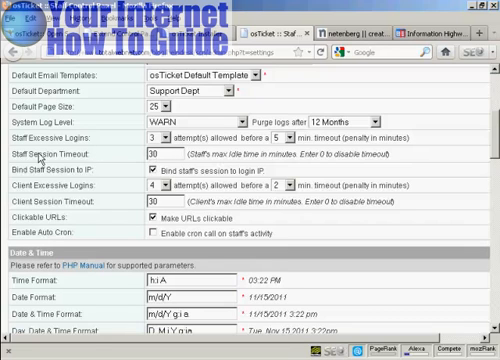
mouse_move(32, 179)
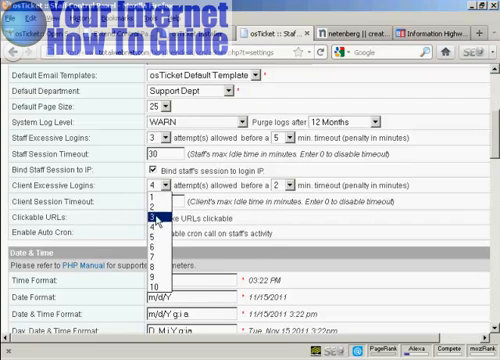
click(152, 211)
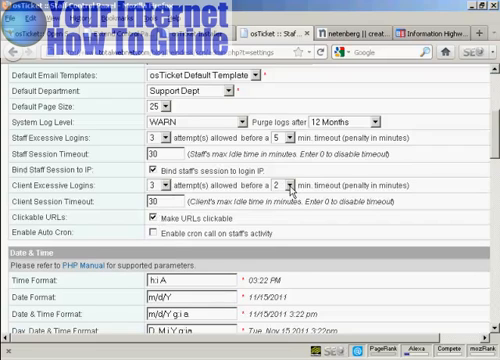
click(286, 187)
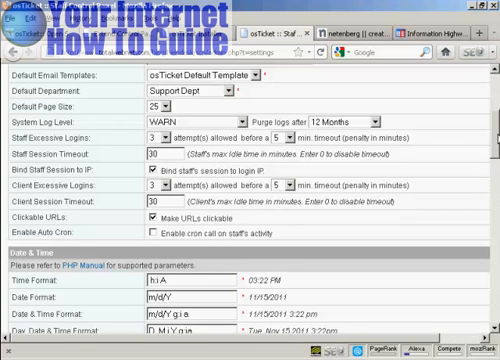
Change the Date Format and Date & Time Format to day-first d/m/Y.
scroll(down, 3)
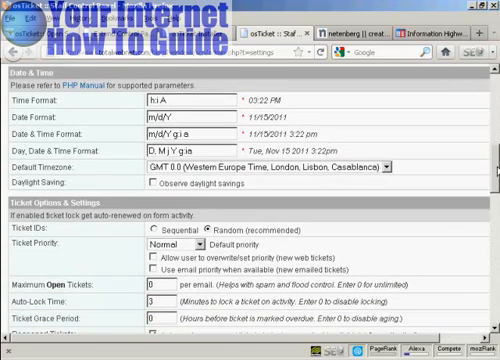
scroll(up, 3)
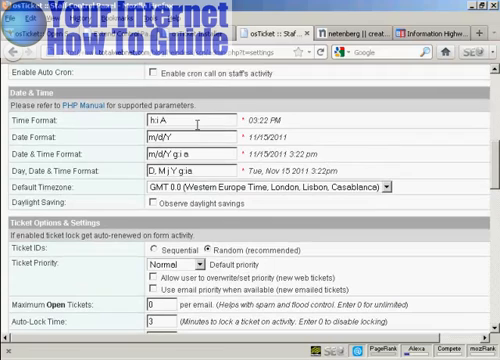
mouse_move(95, 149)
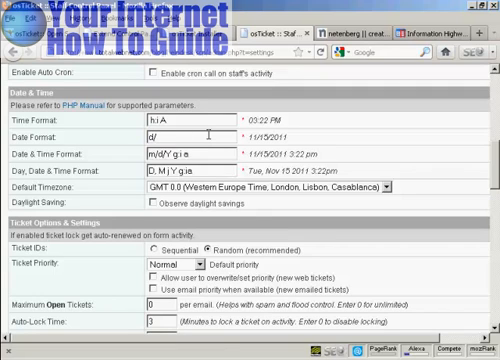
text(m)
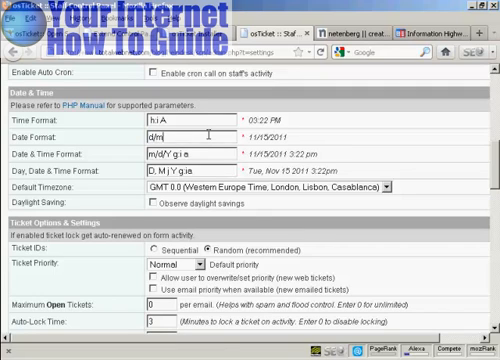
text(/Y)
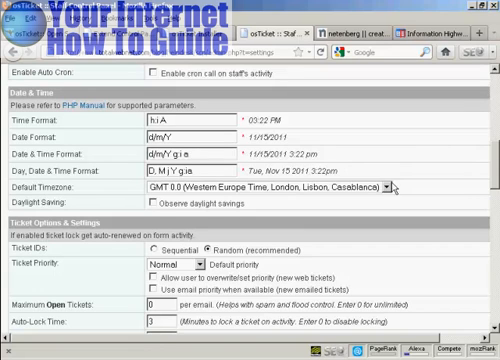
Browse the timezone list and enable Observe daylight savings.
click(392, 188)
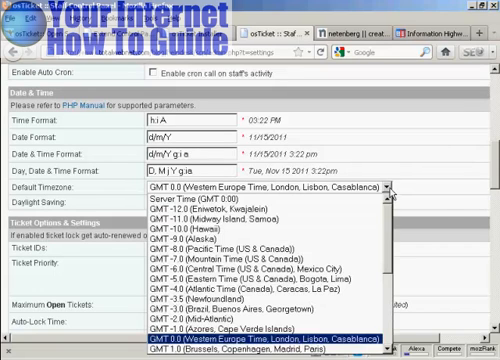
scroll(down, 3)
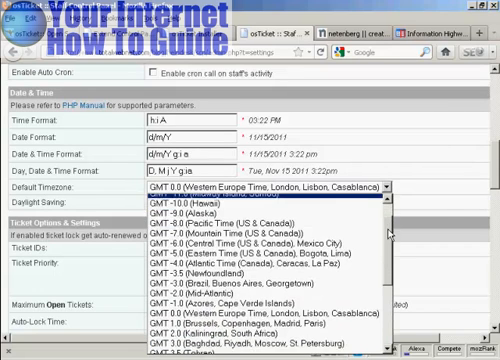
scroll(up, 3)
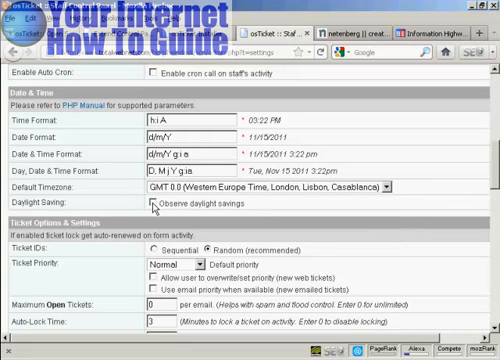
click(147, 207)
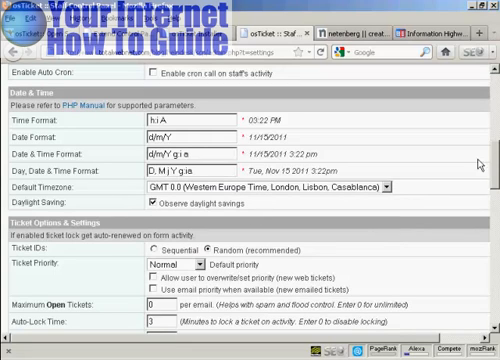
Set Maximum Open Tickets per email to 3.
scroll(down, 3)
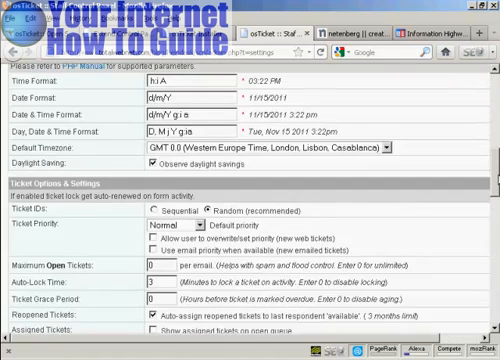
scroll(down, 3)
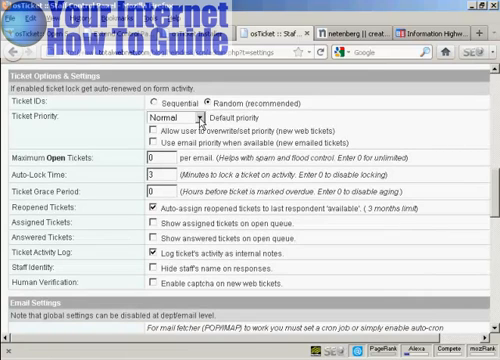
click(185, 120)
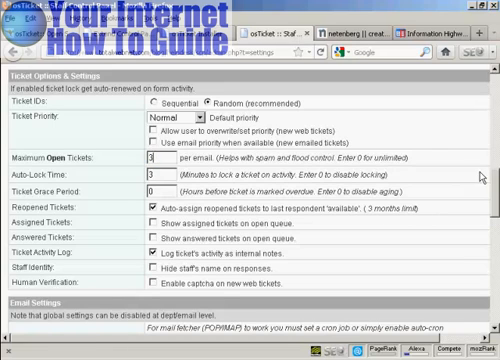
scroll(down, 3)
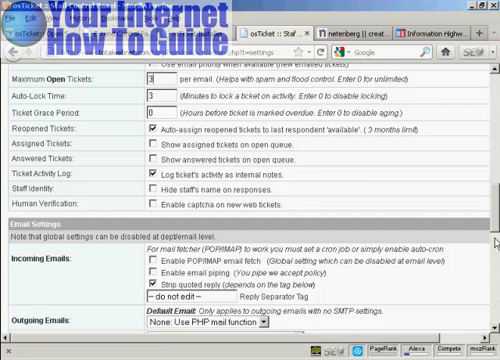
Scroll through the Email Settings, Autoresponders and Alerts & Notices sections.
scroll(down, 3)
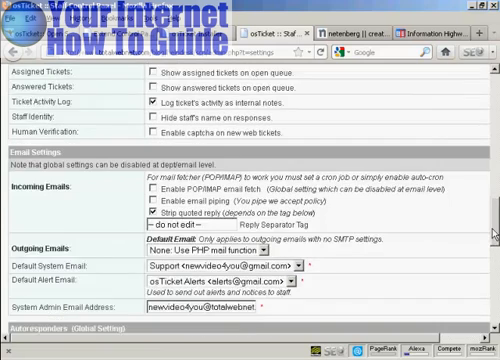
scroll(down, 3)
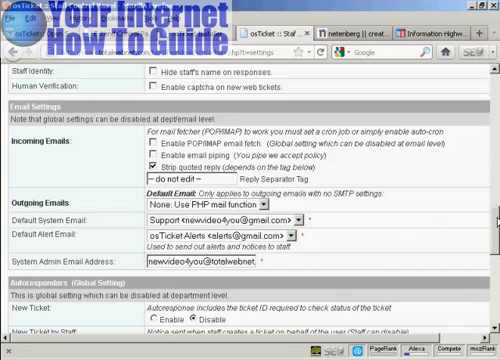
scroll(down, 3)
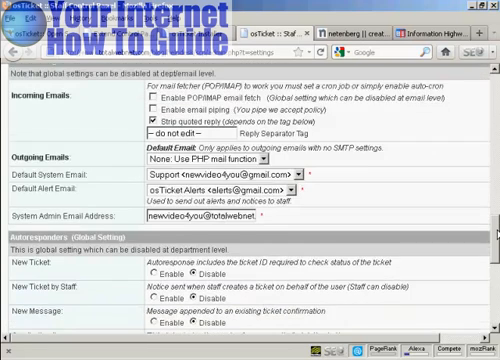
scroll(down, 3)
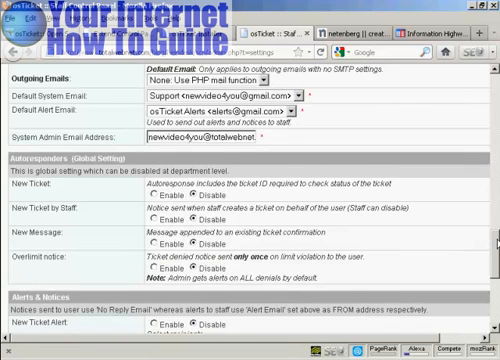
scroll(down, 3)
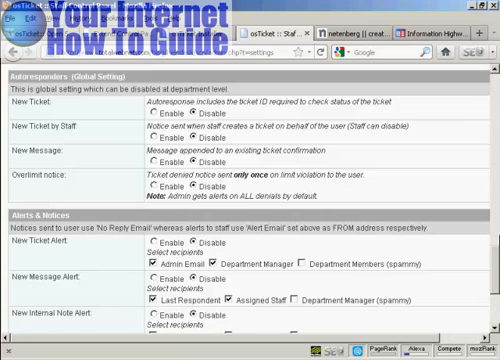
scroll(down, 3)
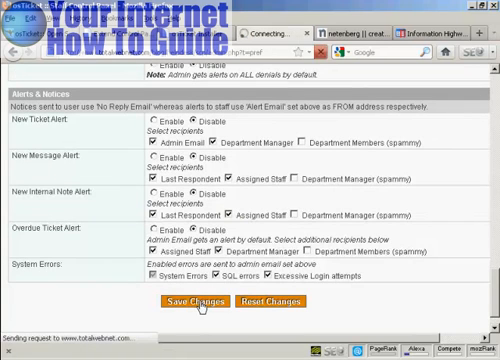
Save the changed preference settings.
click(185, 302)
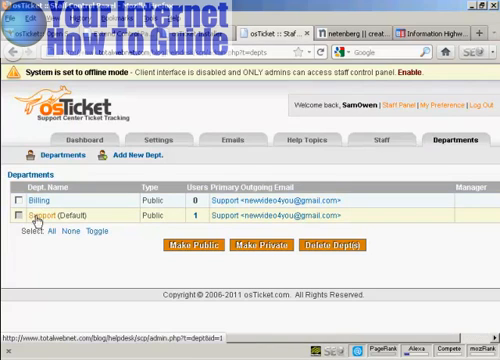
mouse_move(90, 201)
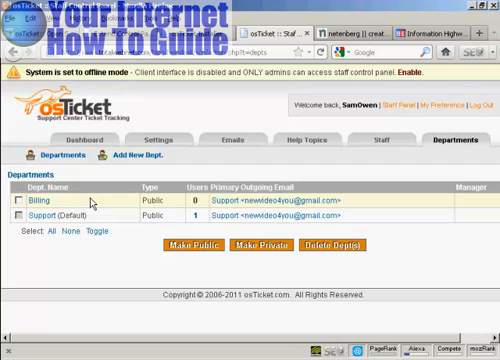
mouse_move(193, 181)
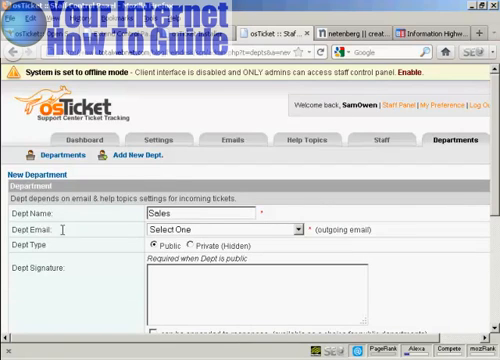
mouse_move(350, 245)
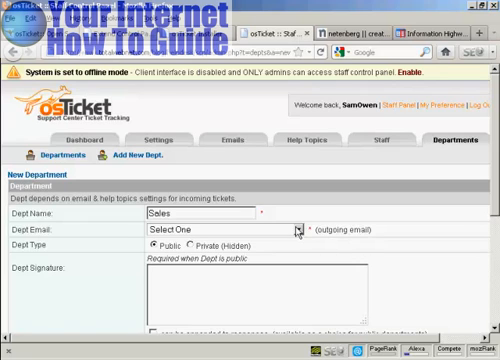
Add the Sales department using the Support email, with signature 'Address here'.
click(300, 230)
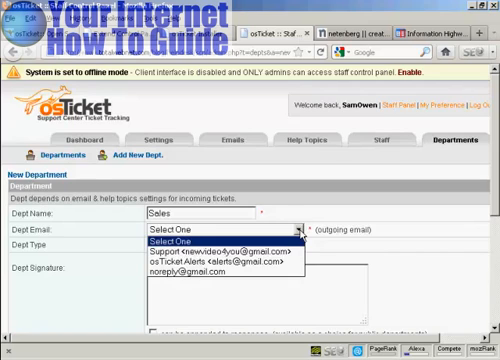
mouse_move(216, 256)
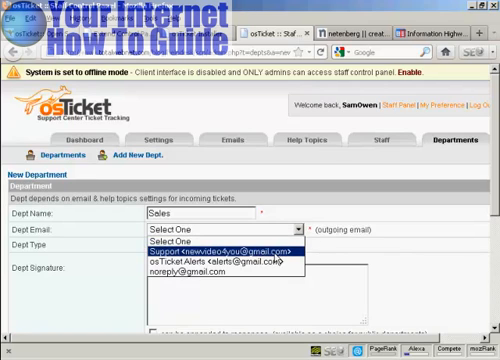
click(215, 254)
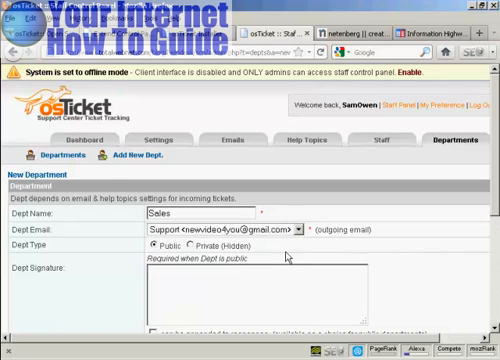
click(288, 225)
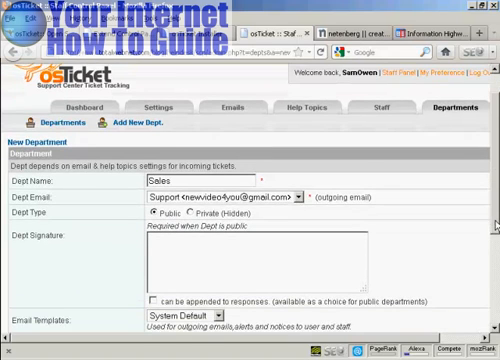
scroll(down, 3)
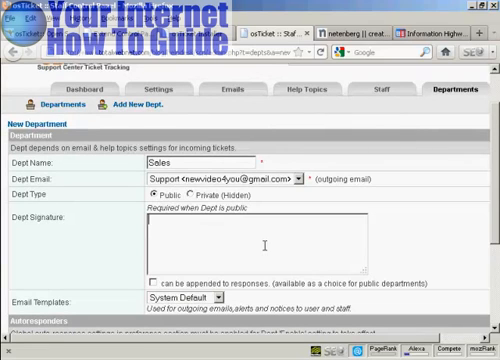
text(Address here)
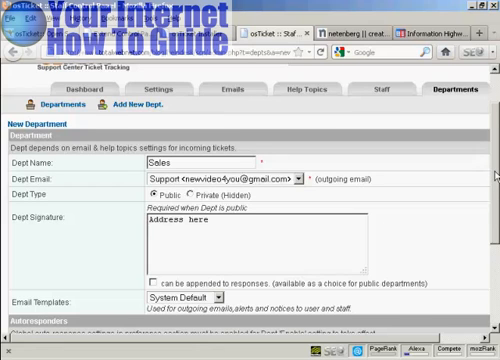
scroll(down, 3)
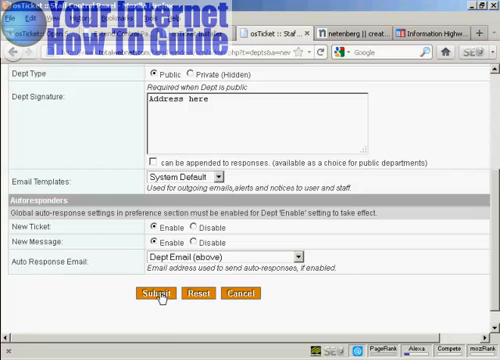
click(145, 292)
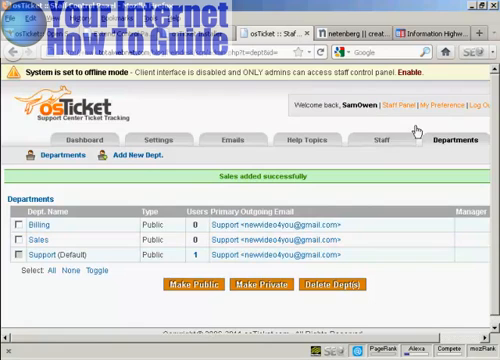
mouse_move(383, 145)
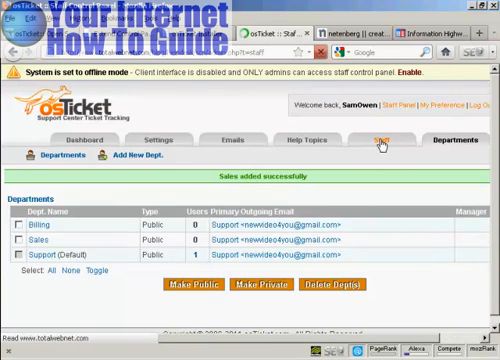
Open the Staff Members list and start adding a new staff user.
click(372, 144)
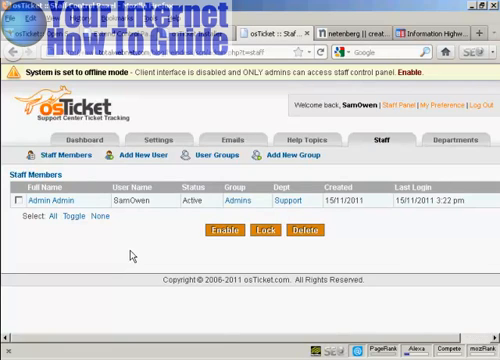
mouse_move(155, 165)
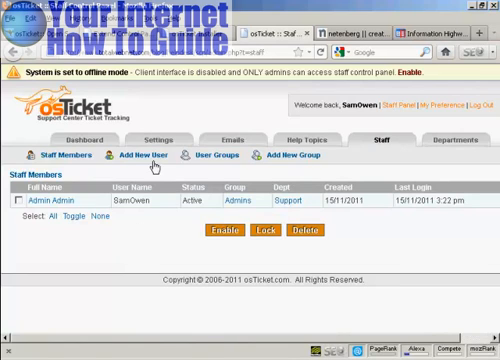
click(147, 155)
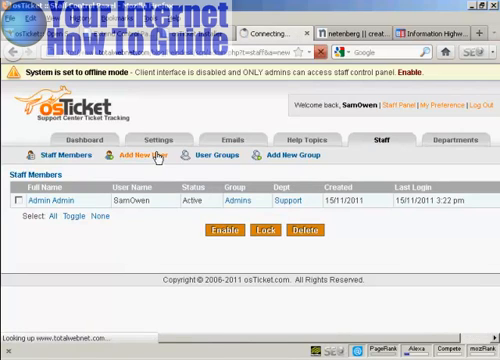
Look through the New Staff Member form without saving it.
click(140, 153)
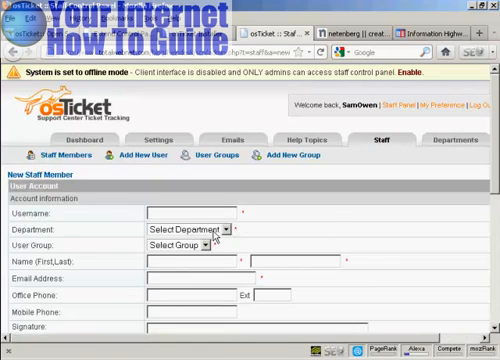
mouse_move(375, 210)
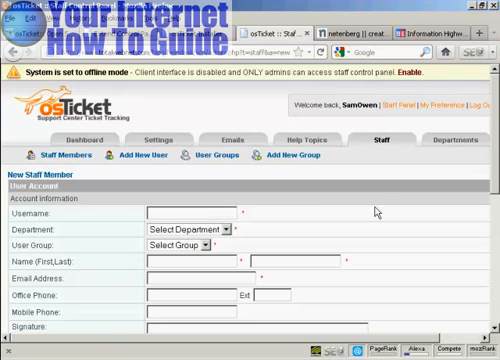
scroll(up, 3)
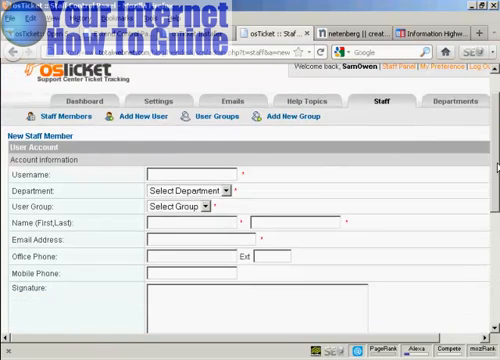
scroll(down, 3)
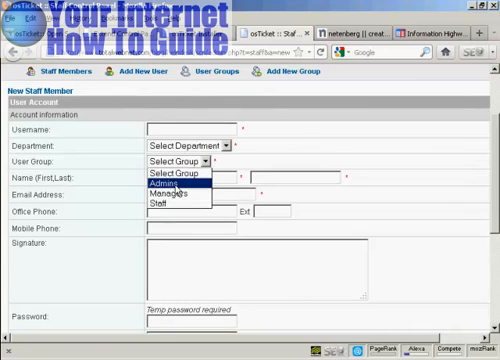
mouse_move(161, 204)
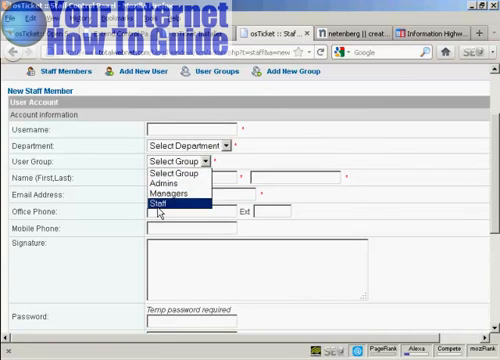
mouse_move(175, 185)
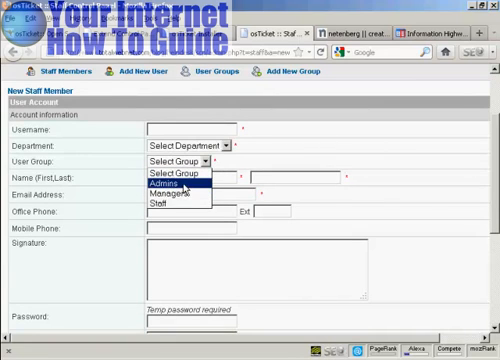
mouse_move(160, 201)
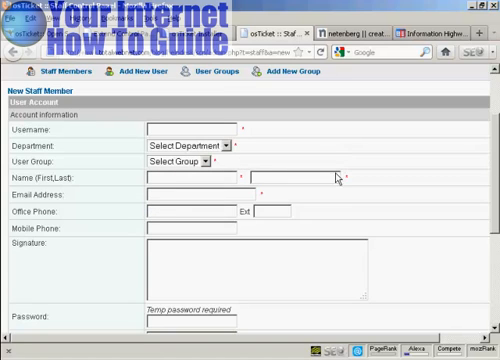
mouse_move(95, 180)
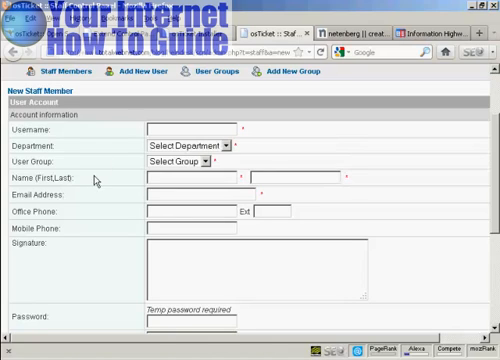
mouse_move(110, 240)
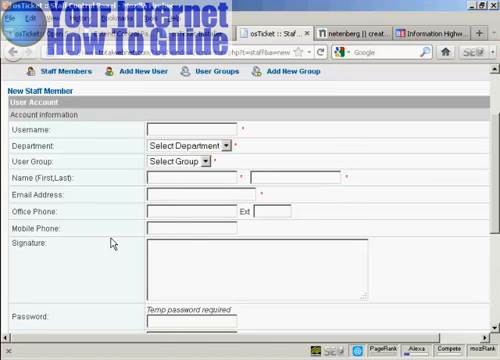
mouse_move(490, 195)
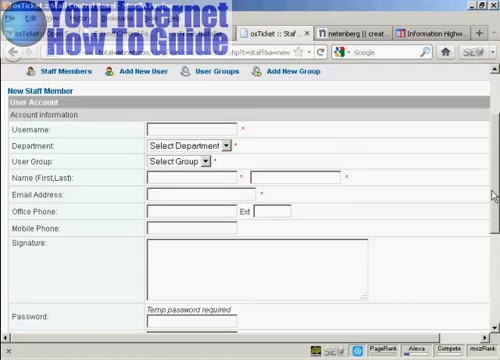
scroll(down, 3)
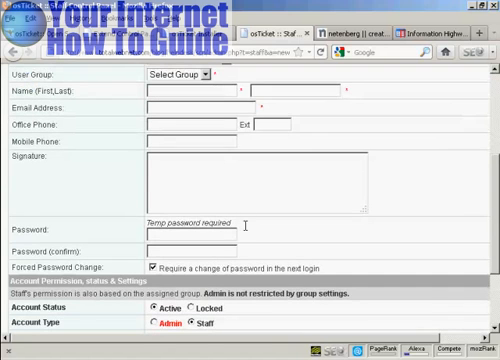
scroll(down, 3)
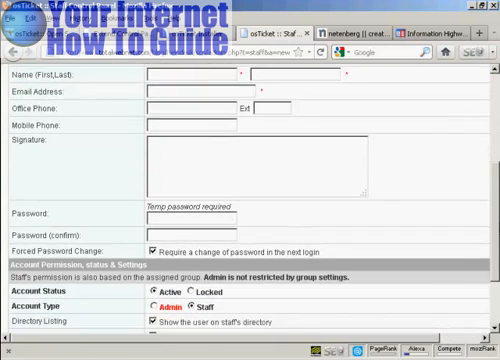
scroll(down, 3)
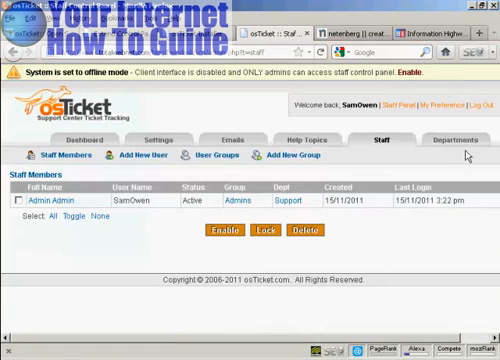
Open Emails > Templates and scroll through the placeholder Variables list.
click(223, 138)
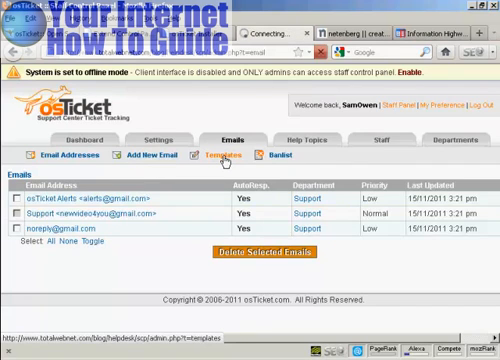
click(213, 156)
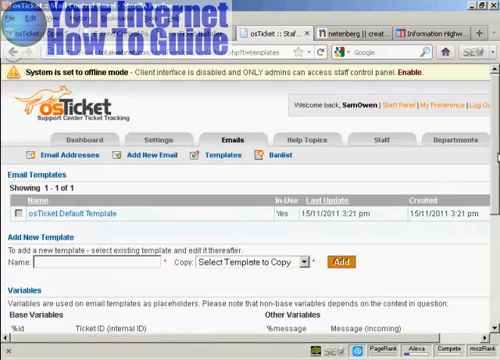
scroll(down, 3)
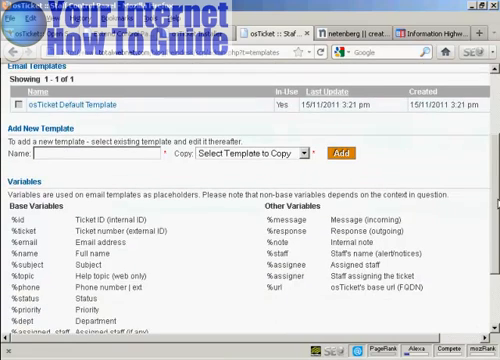
scroll(down, 3)
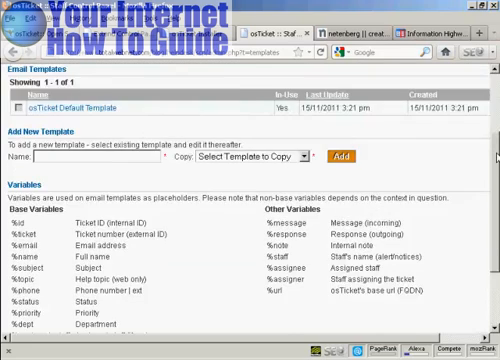
scroll(up, 3)
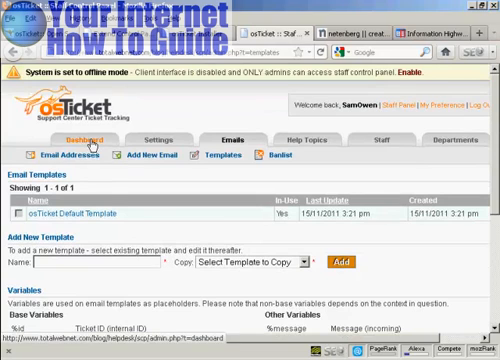
View the dashboard's system logs with the 'osTicket installed!' entry.
click(70, 128)
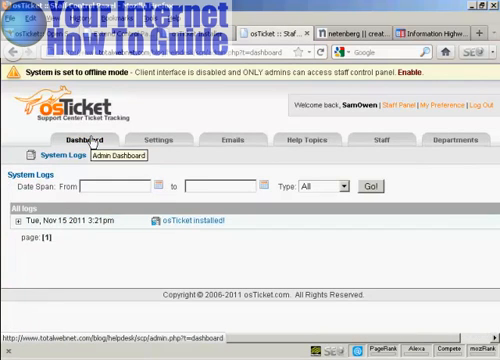
mouse_move(220, 160)
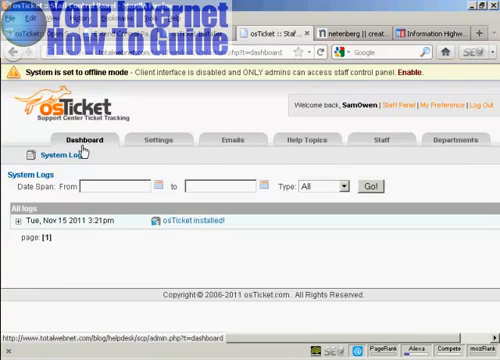
mouse_move(400, 110)
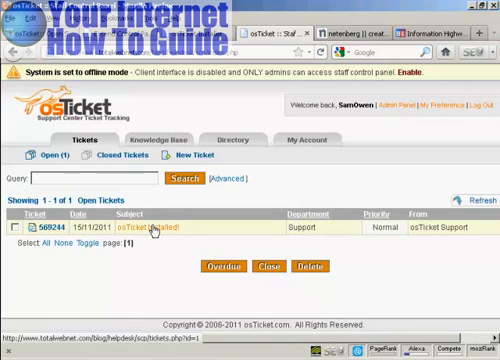
mouse_move(310, 222)
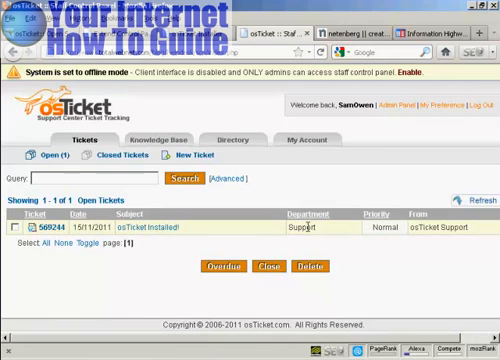
Open sample ticket #569244 and scroll through its message thread.
click(143, 218)
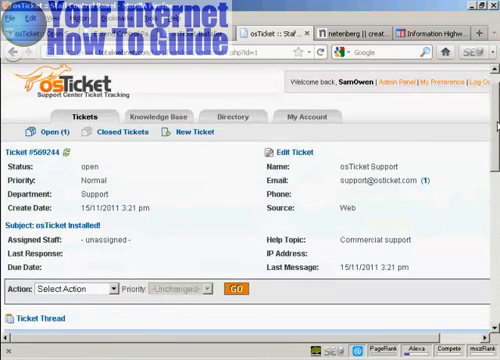
scroll(down, 3)
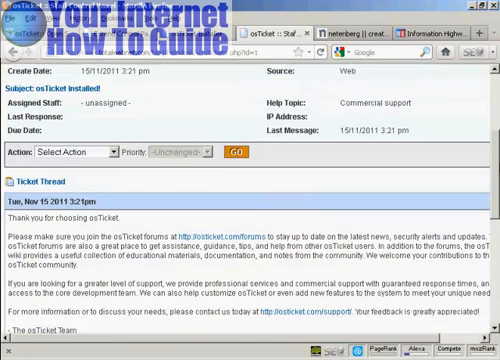
scroll(down, 3)
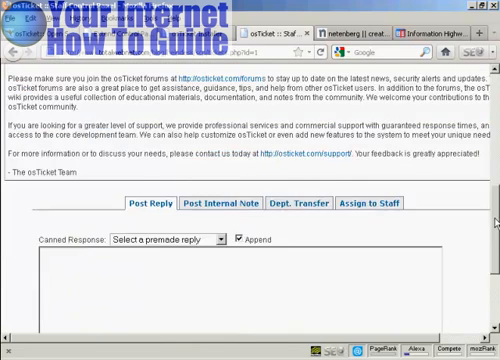
scroll(down, 3)
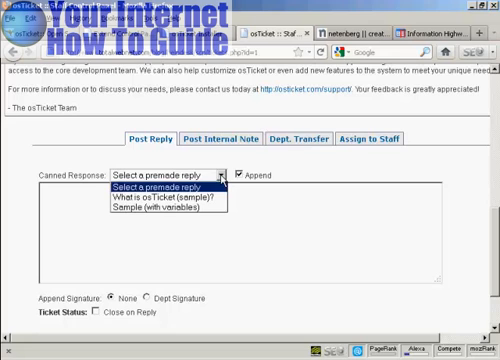
mouse_move(175, 196)
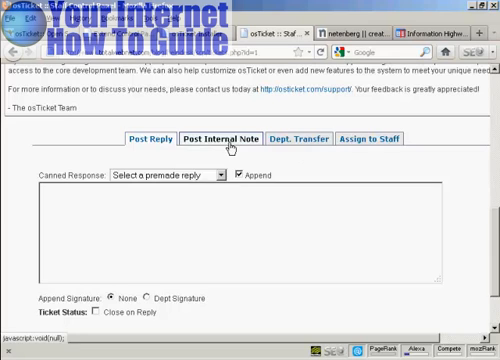
Review the ticket's Post Internal Note and Dept. Transfer forms.
click(216, 138)
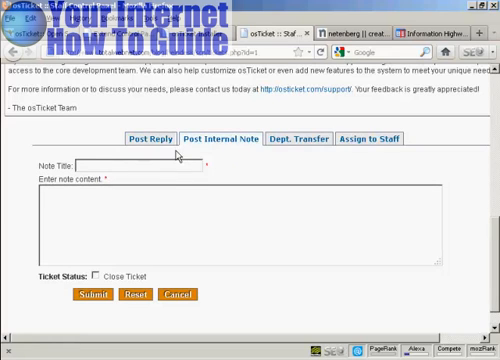
mouse_move(202, 248)
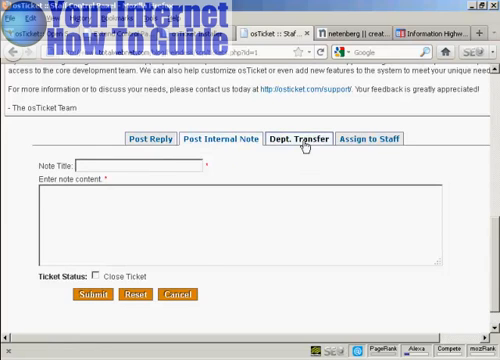
click(291, 143)
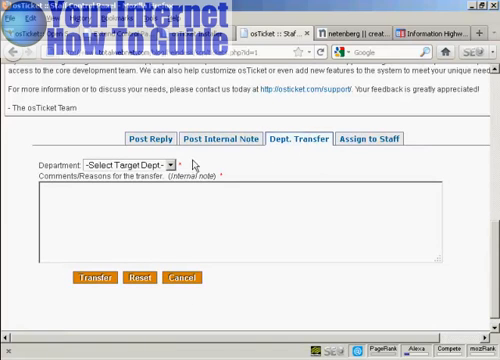
click(378, 133)
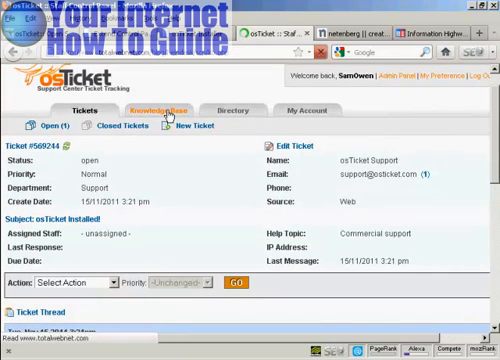
Open a new premade reply form in the Knowledge Base and scroll it.
click(167, 106)
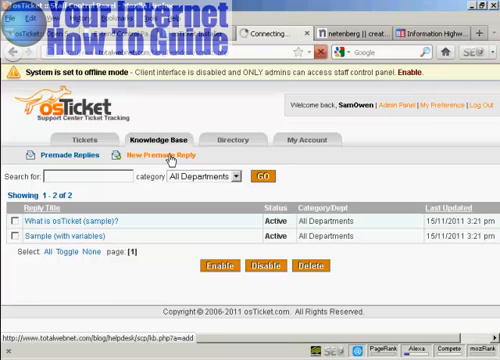
click(146, 162)
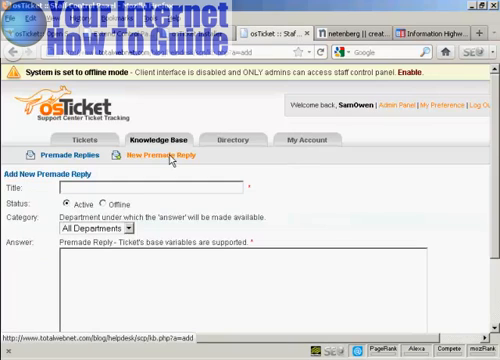
scroll(down, 3)
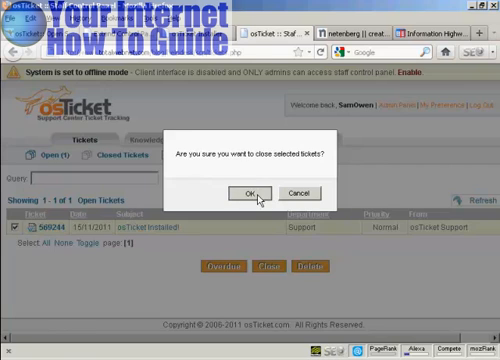
Confirm closing the selected sample ticket #569244.
click(265, 193)
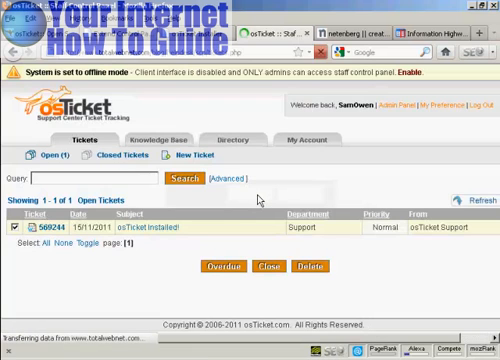
click(257, 270)
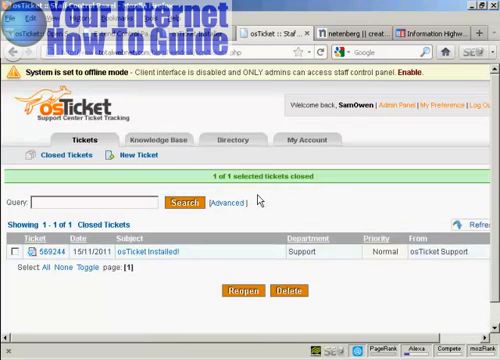